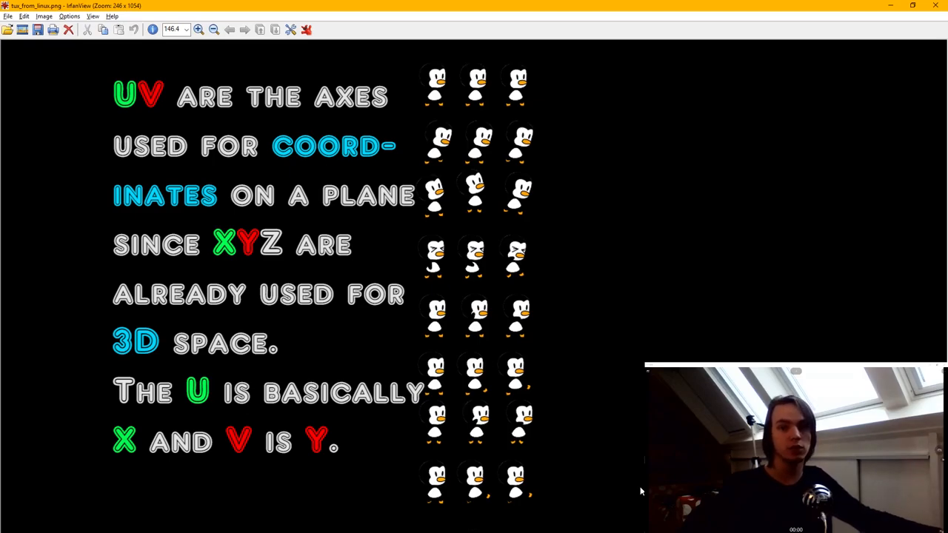
mouse_move(587, 477)
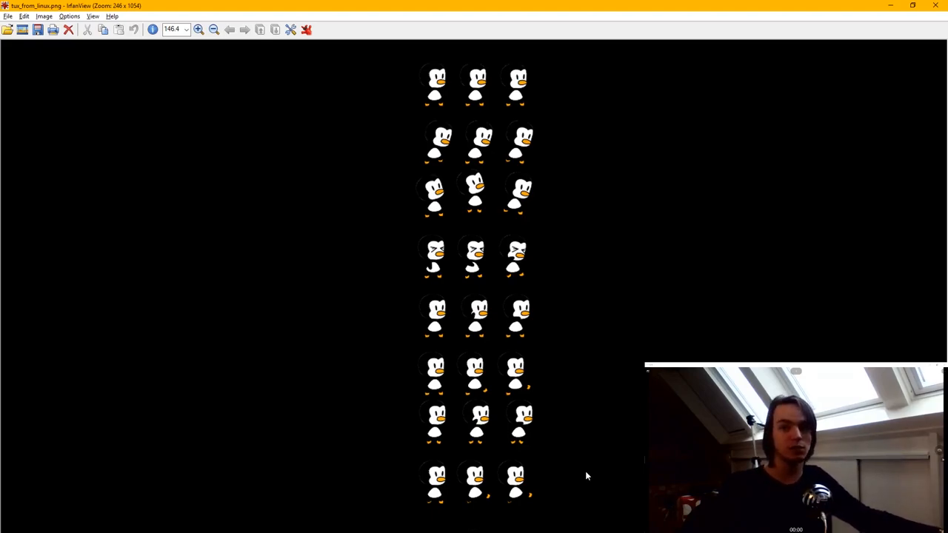
mouse_move(261, 317)
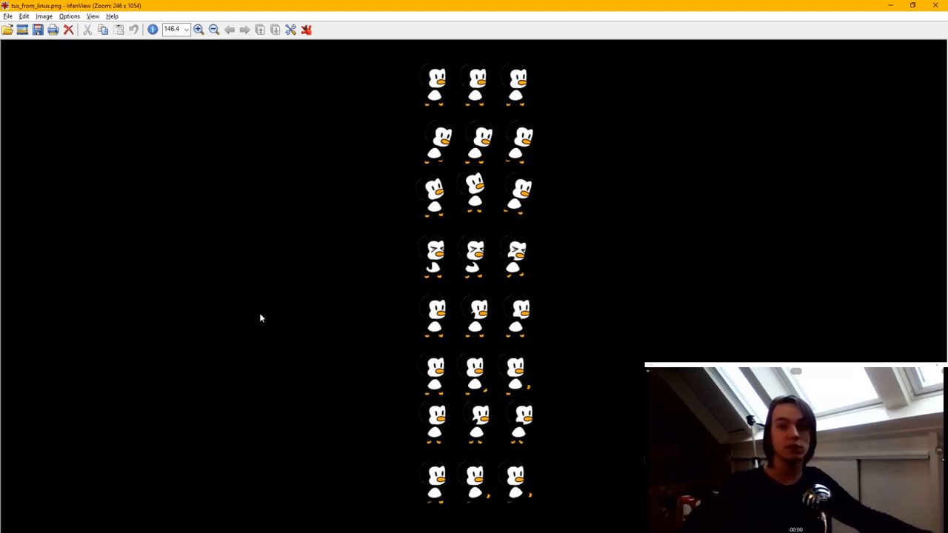
mouse_move(454, 322)
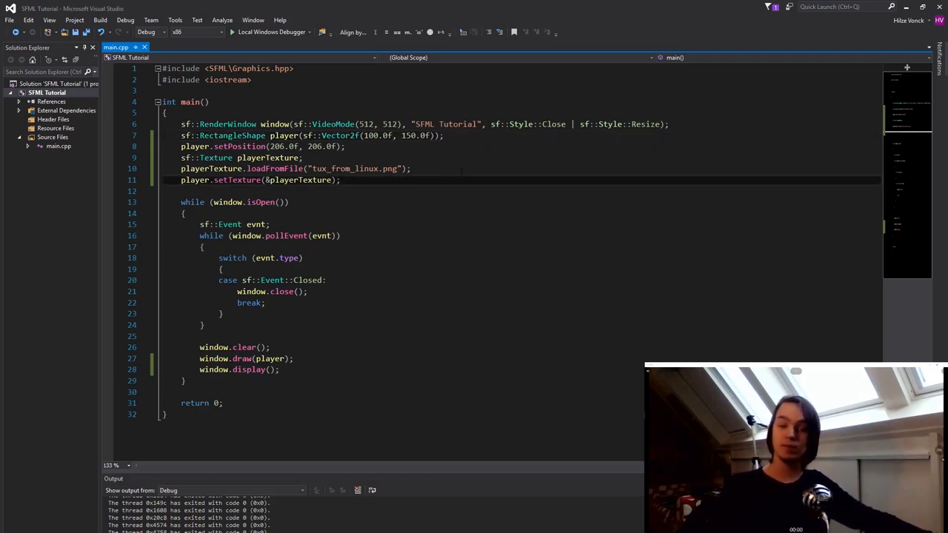
Step: Store playerTexture.getSize() in a new sf::Vector2u textureSize variable
text(playerTexture.getSize();)
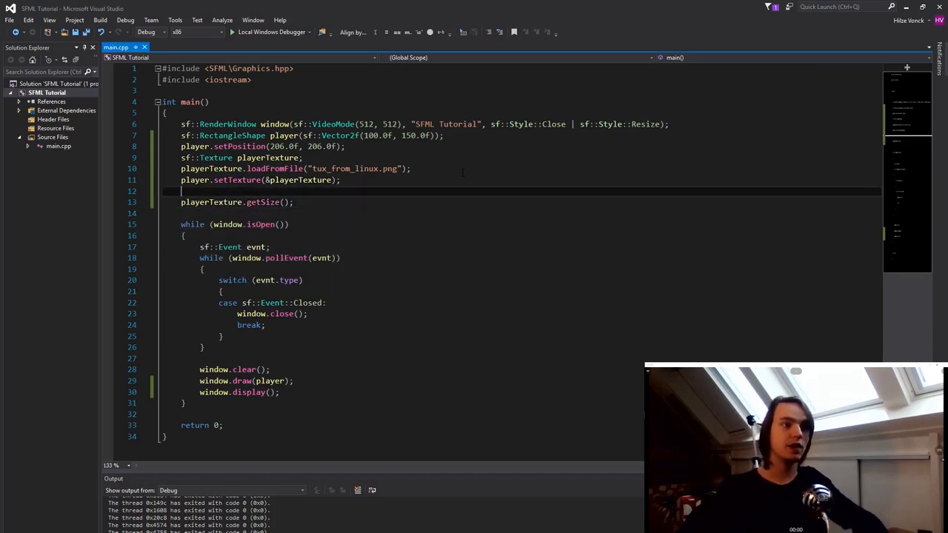
double_click(210, 201)
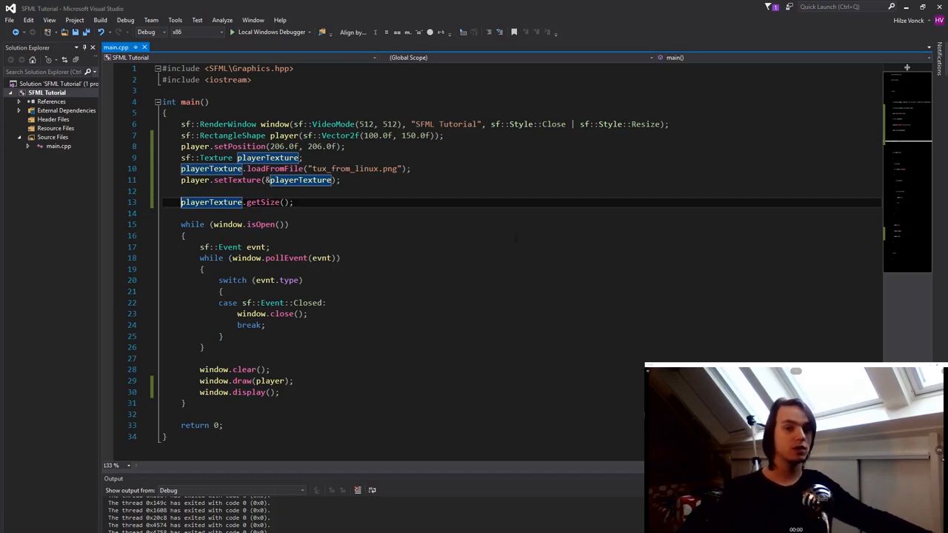
text(sf::vector2u)
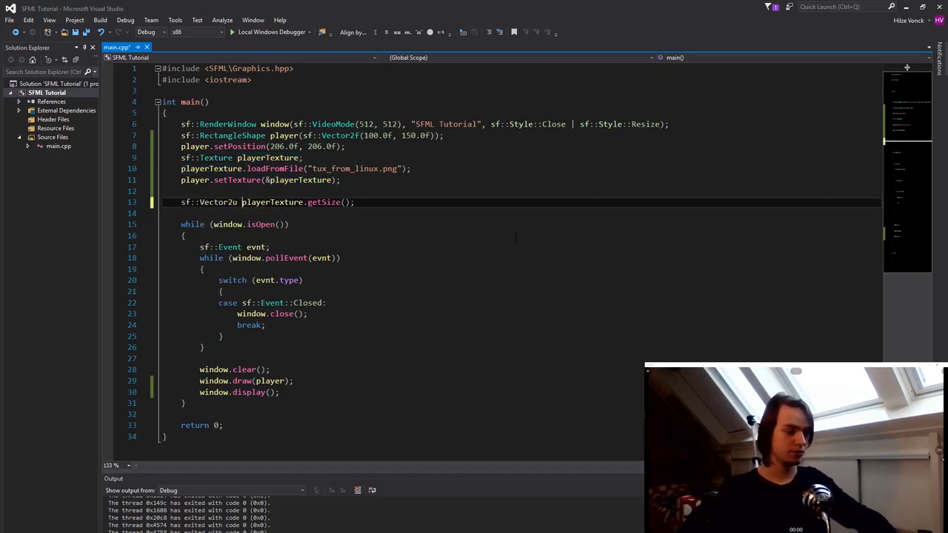
text(textureSize =)
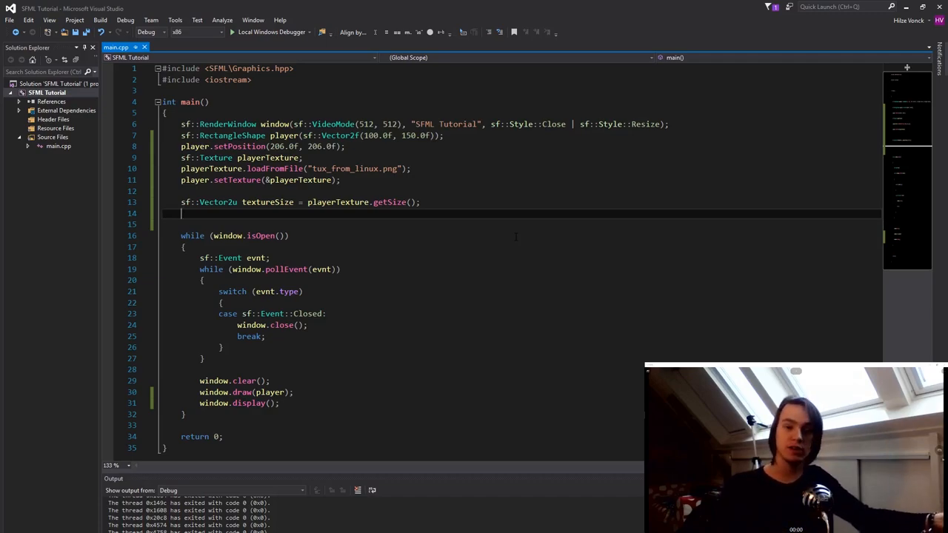
Step: Divide textureSize.x by 3 and textureSize.y by 9 to get one sprite's size
text(textureSize.x /= 3;)
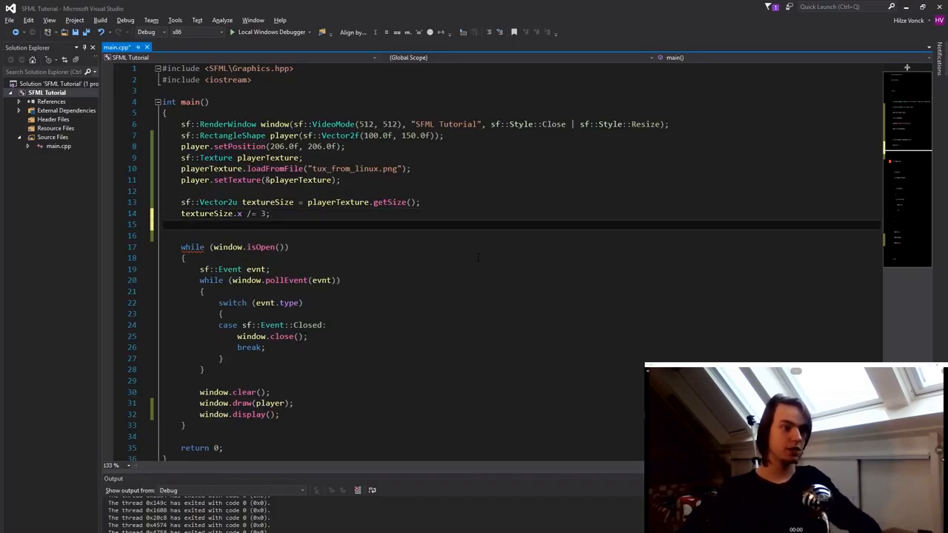
text(textureSize.y)
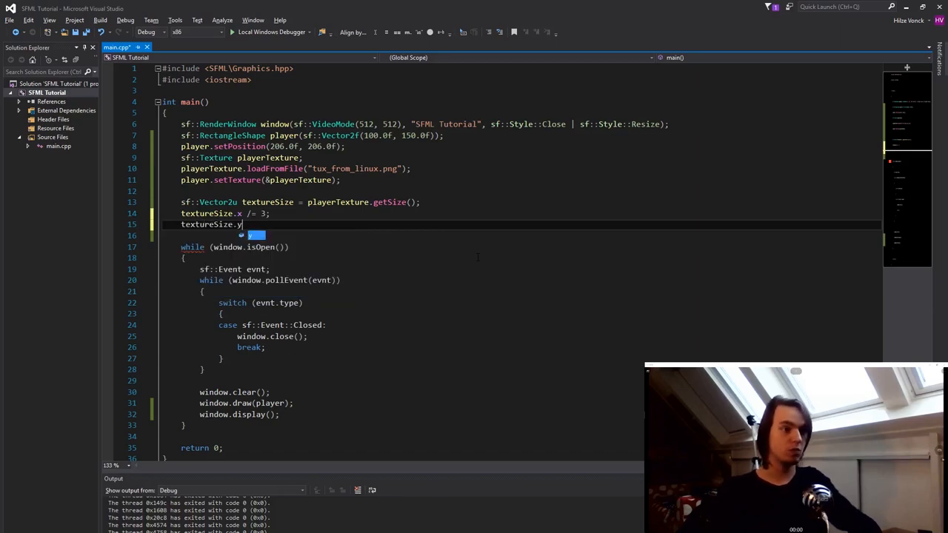
text(/= 9;)
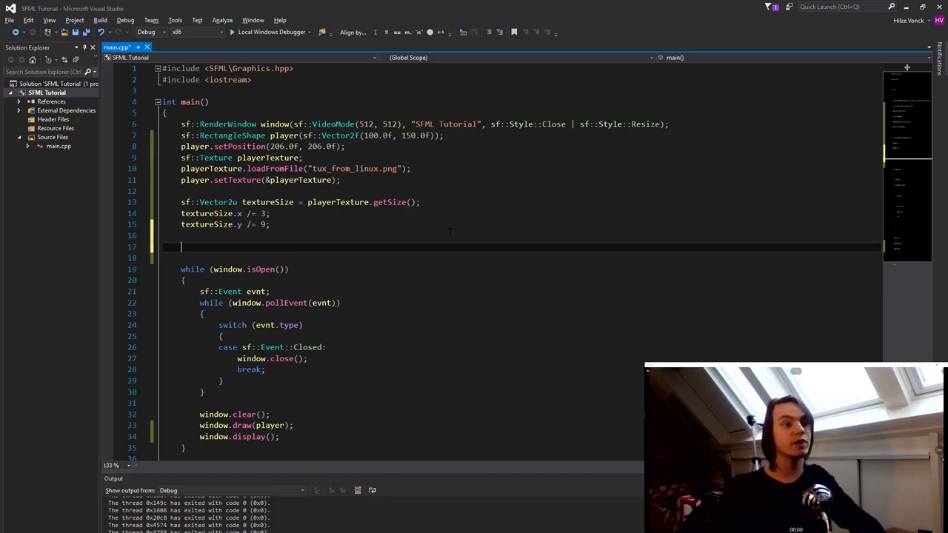
Step: Begin player.setTextureRect(sf::IntRect( using IntelliSense completions
text(player.setTextureRect()
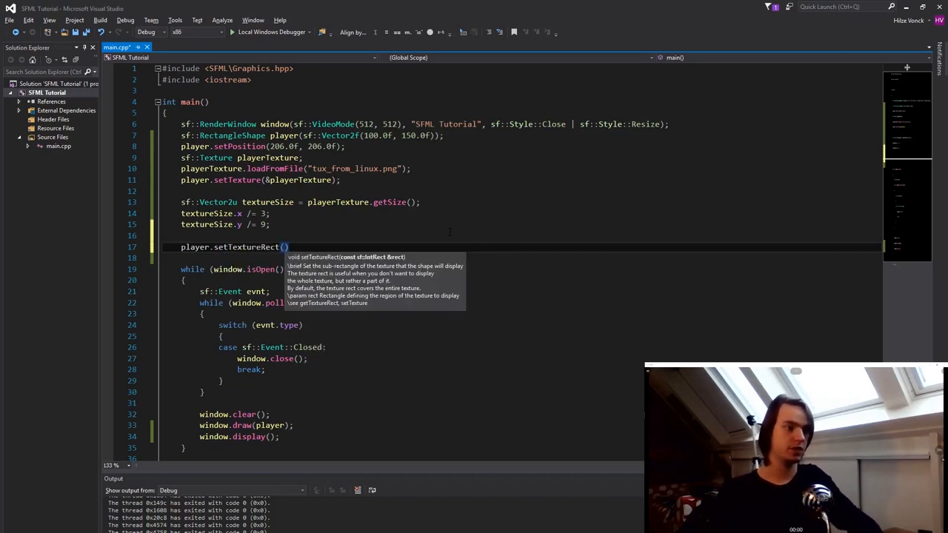
text(sf)
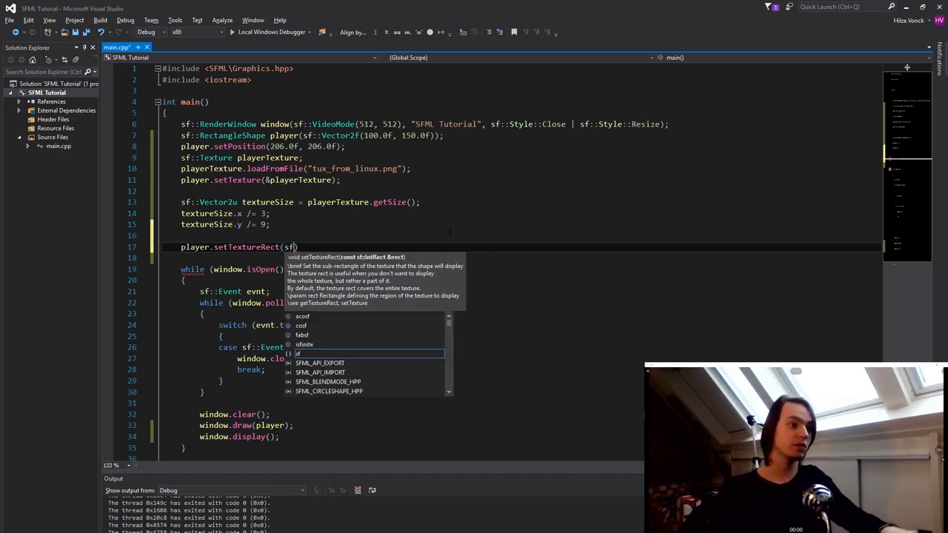
text(::in)
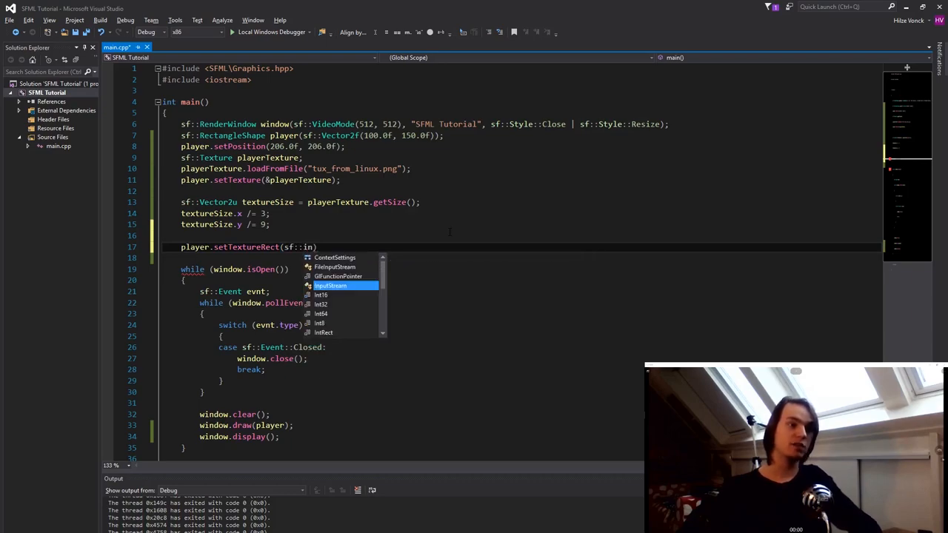
text(IntRect)
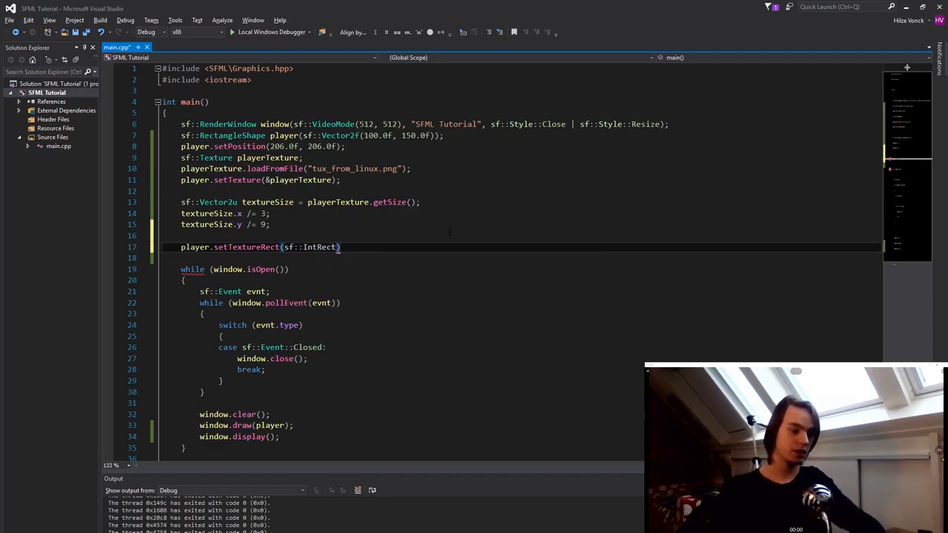
text(()
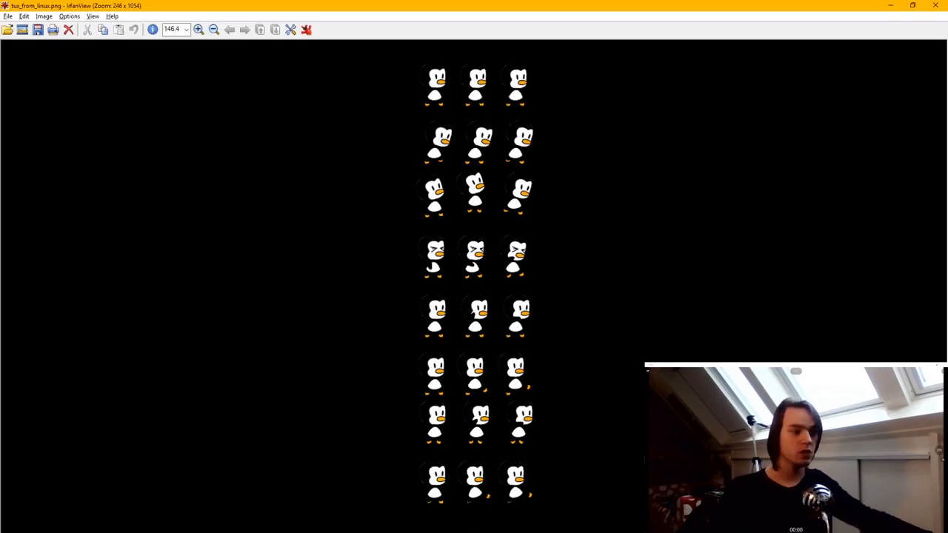
mouse_move(498, 525)
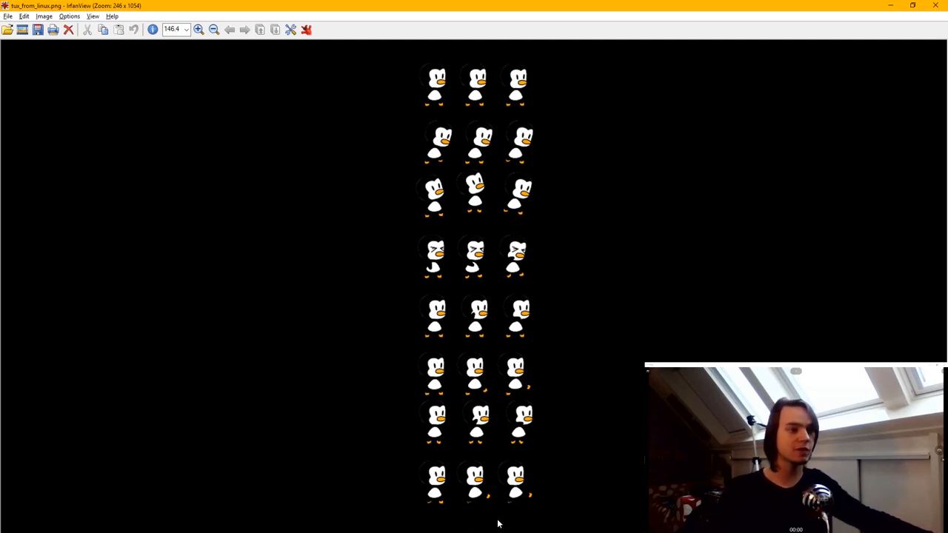
mouse_move(480, 511)
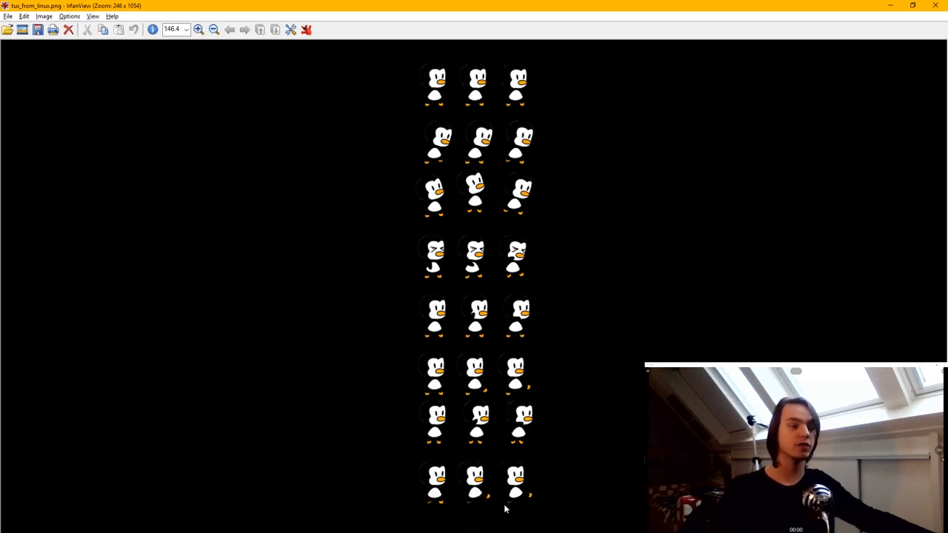
mouse_move(527, 468)
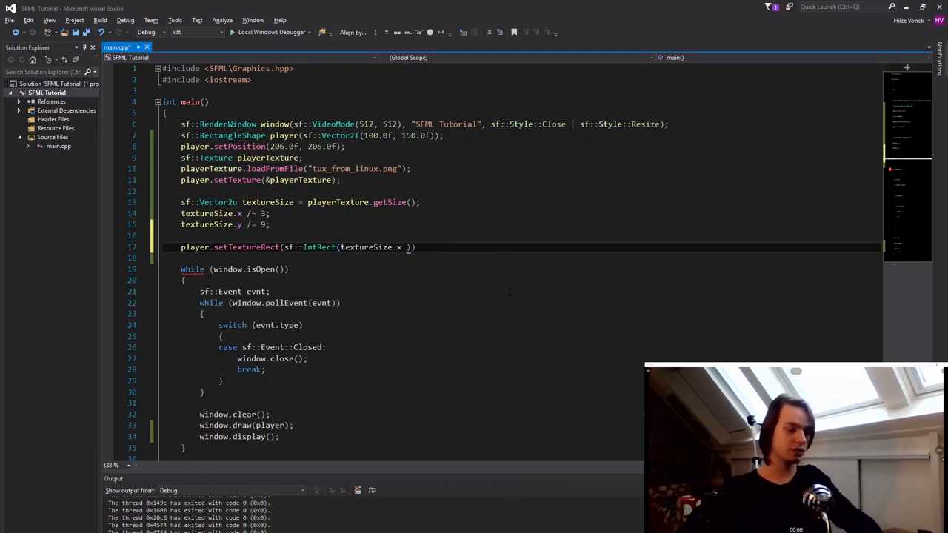
Step: Fill the IntRect with textureSize.x * 2, textureSize.y * 2, textureSize.x, textureSize.y
text(* 2, textureSize.y * 2)
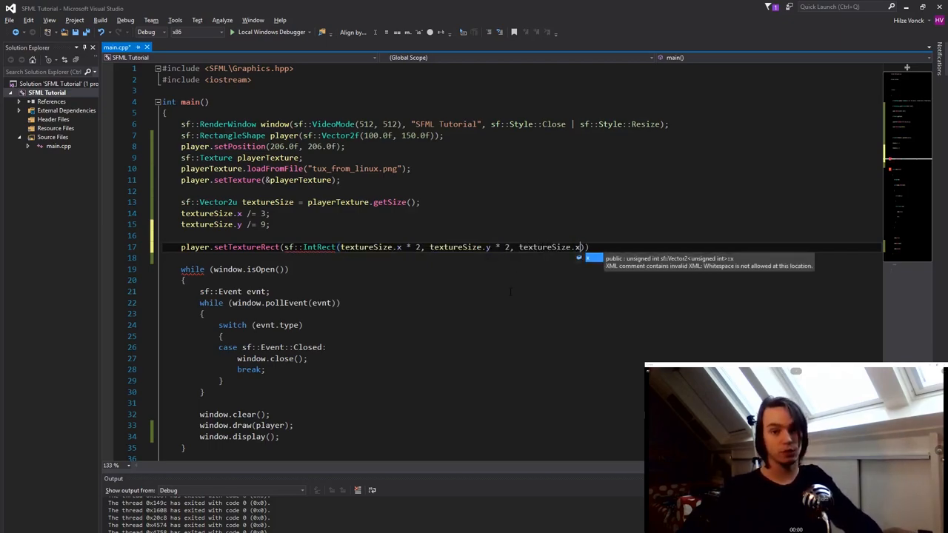
text(, text)
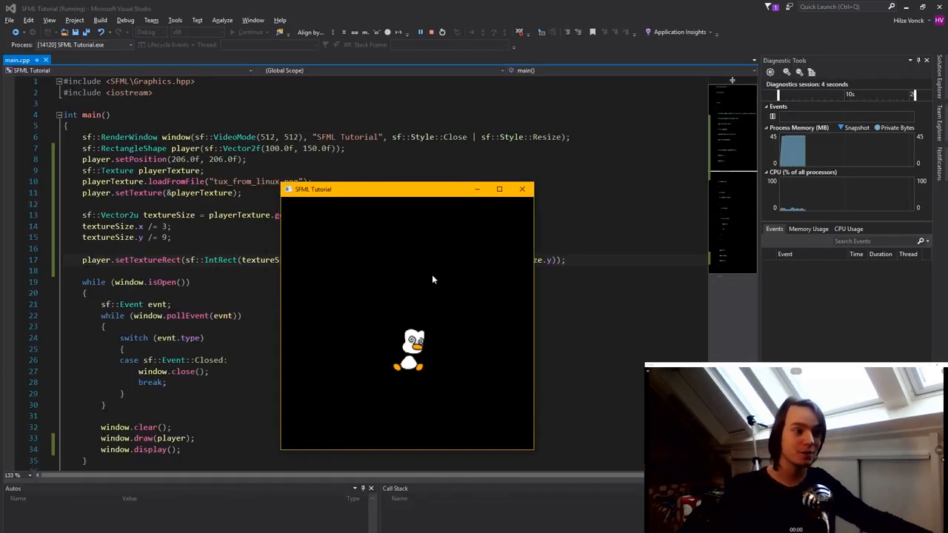
mouse_move(426, 311)
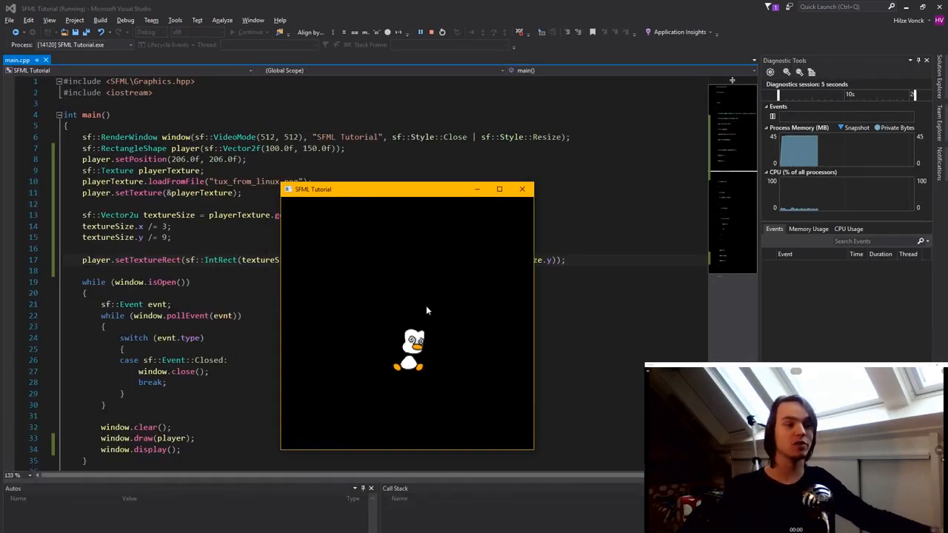